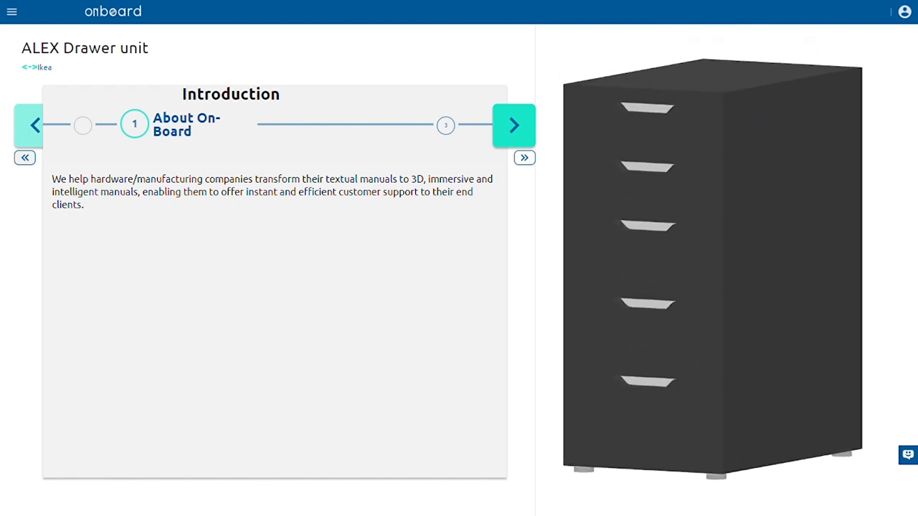
- Page past About On-Board and About the product to the tip-over WARNING page
{"action": "left_click", "coordinate": [513, 125]}
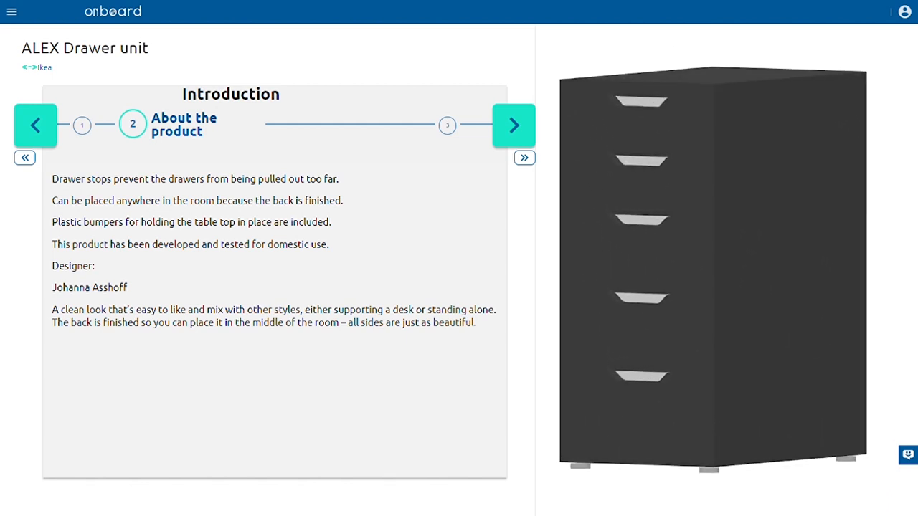
{"action": "left_click", "coordinate": [514, 125]}
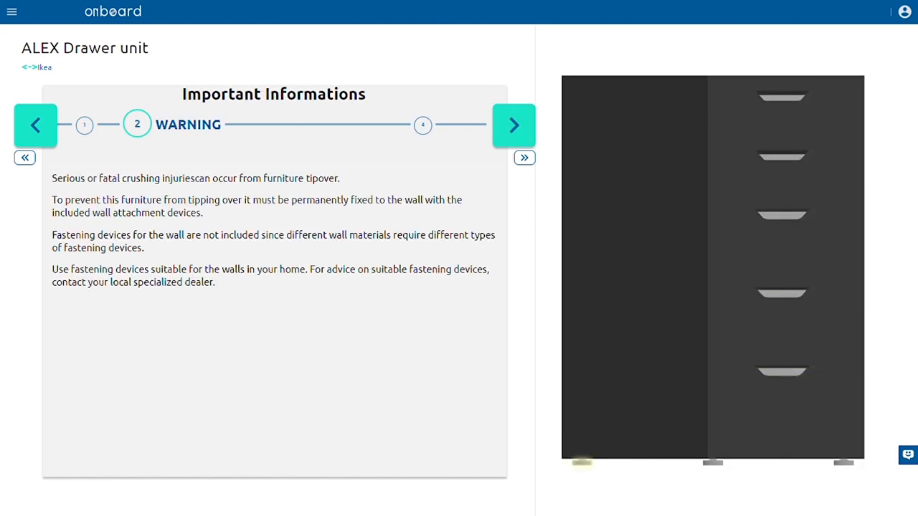
- Advance past WARNING and Tools needed to Parts Provided, Main parts
{"action": "left_click", "coordinate": [513, 125]}
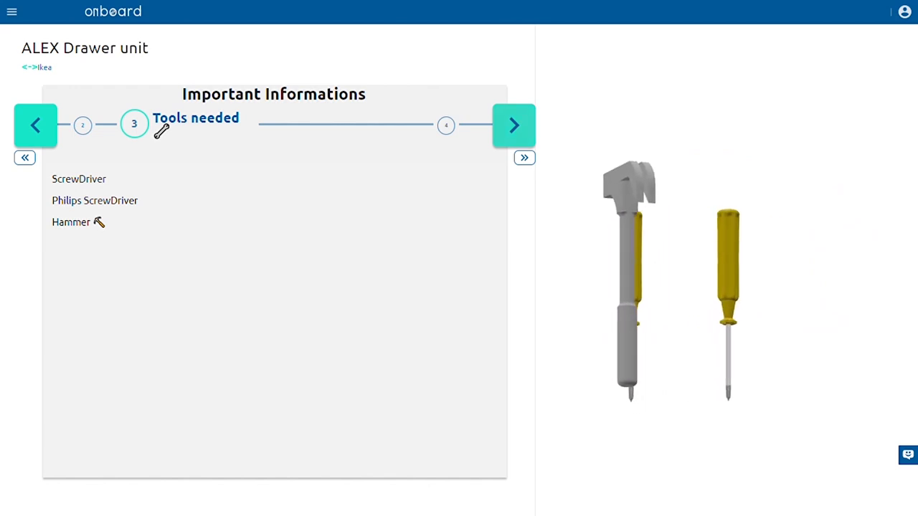
{"action": "left_click", "coordinate": [514, 125]}
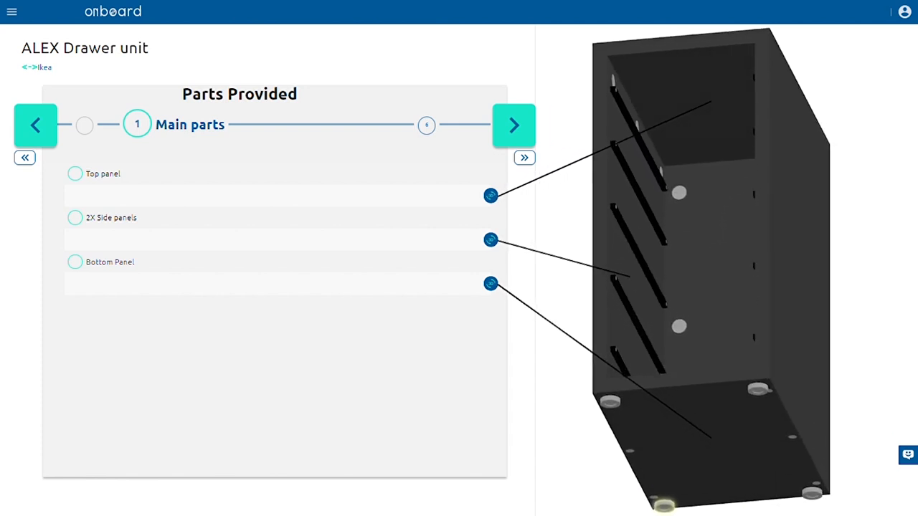
- Page through Back Panel, Screws and Bolts, 4X Feet, Small and Big Drawers to Step1
{"action": "left_click", "coordinate": [513, 125]}
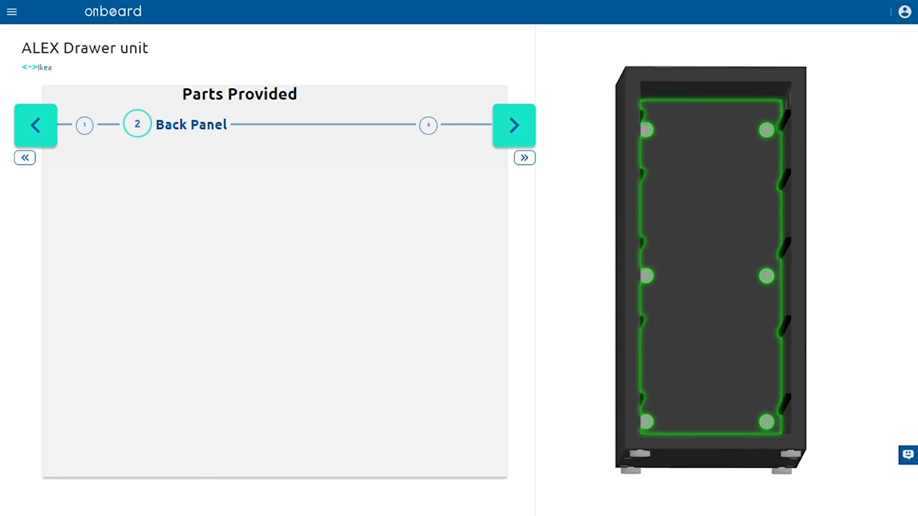
{"action": "left_click", "coordinate": [513, 125]}
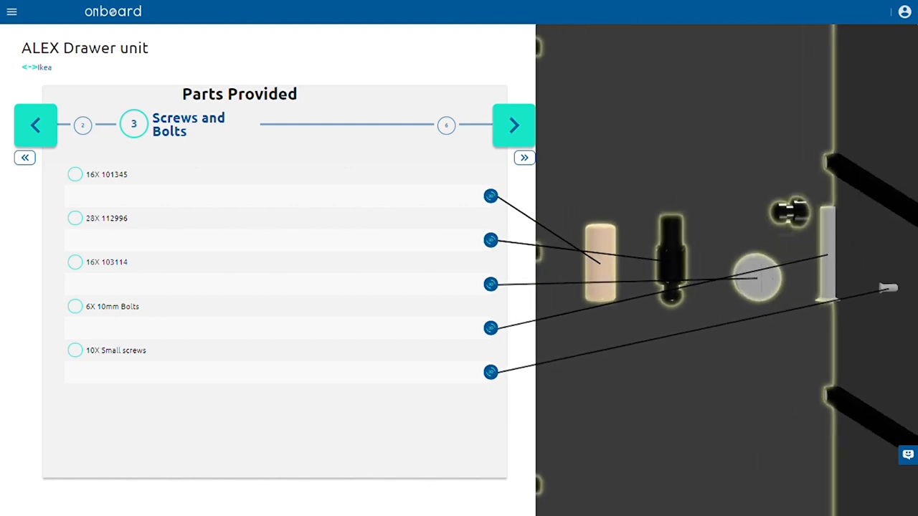
{"action": "left_click", "coordinate": [513, 125]}
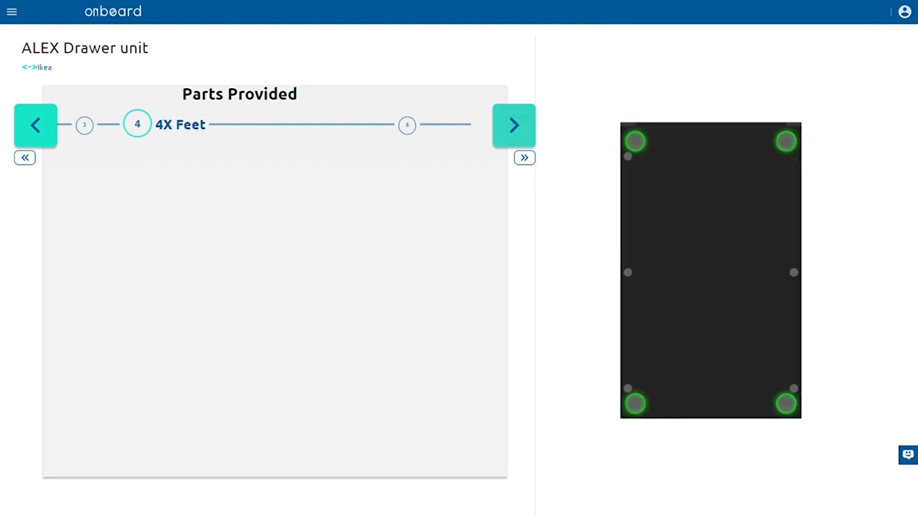
{"action": "left_click", "coordinate": [513, 125]}
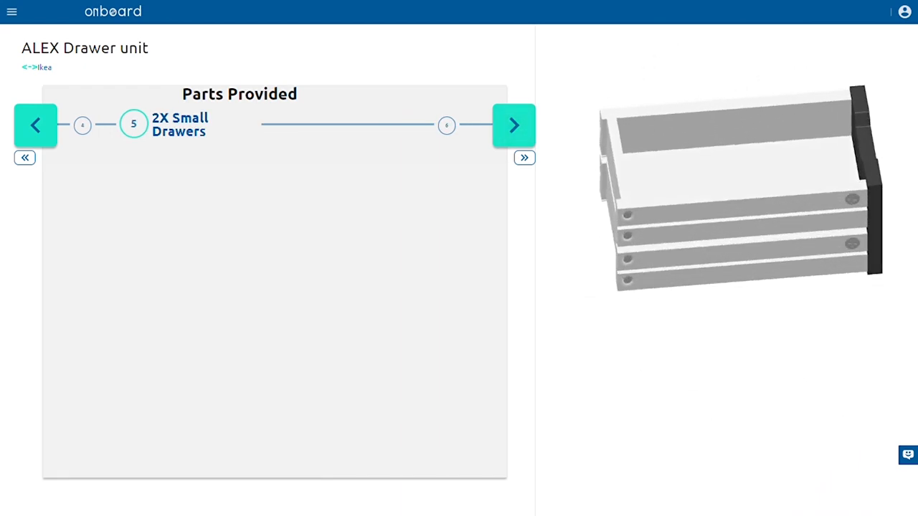
{"action": "left_click", "coordinate": [513, 124]}
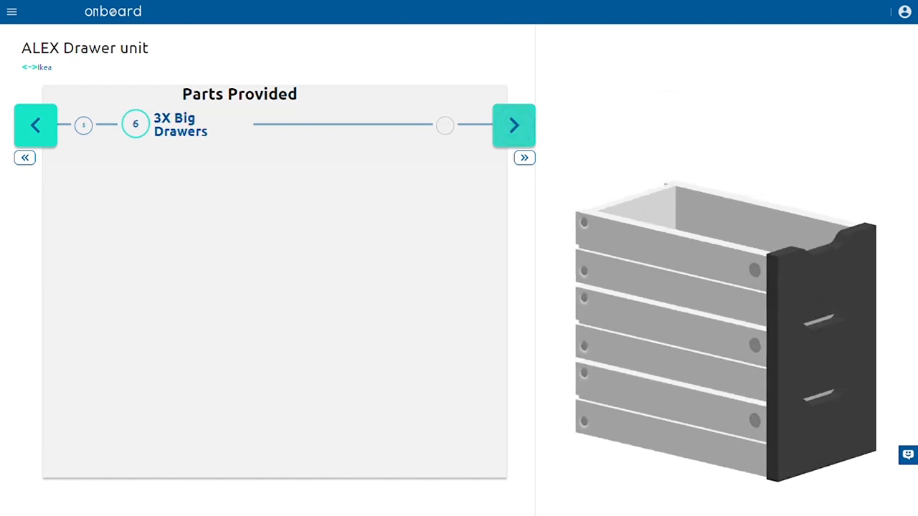
{"action": "left_click", "coordinate": [514, 125]}
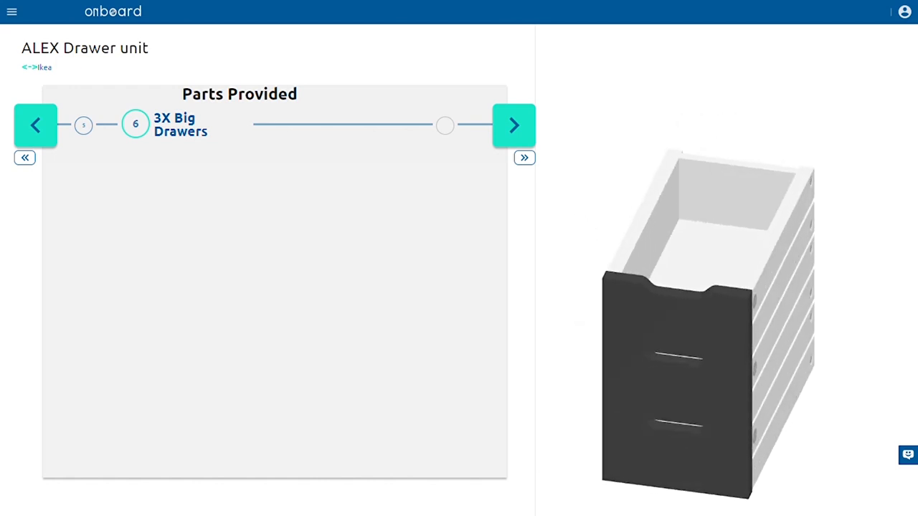
{"action": "left_click", "coordinate": [514, 124]}
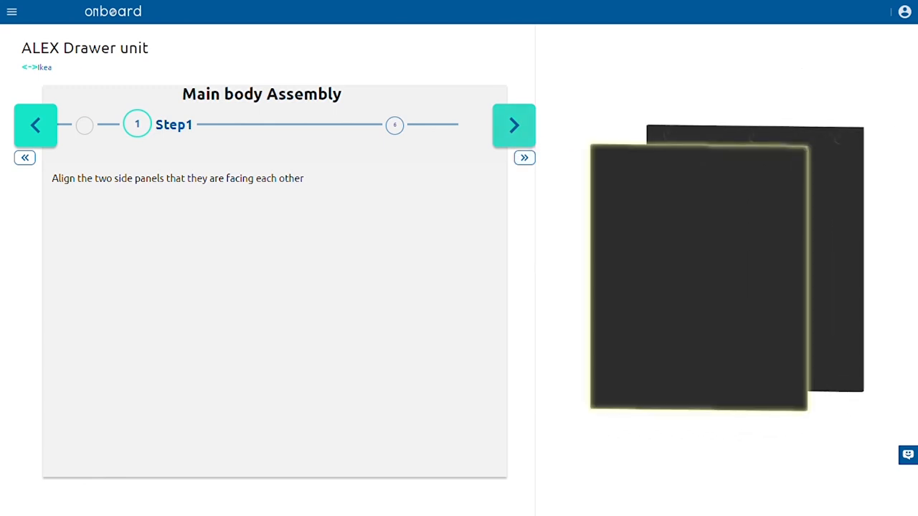
- Advance through main body Steps 2–4 and rotate the joined panels to a side view
{"action": "left_click", "coordinate": [514, 125]}
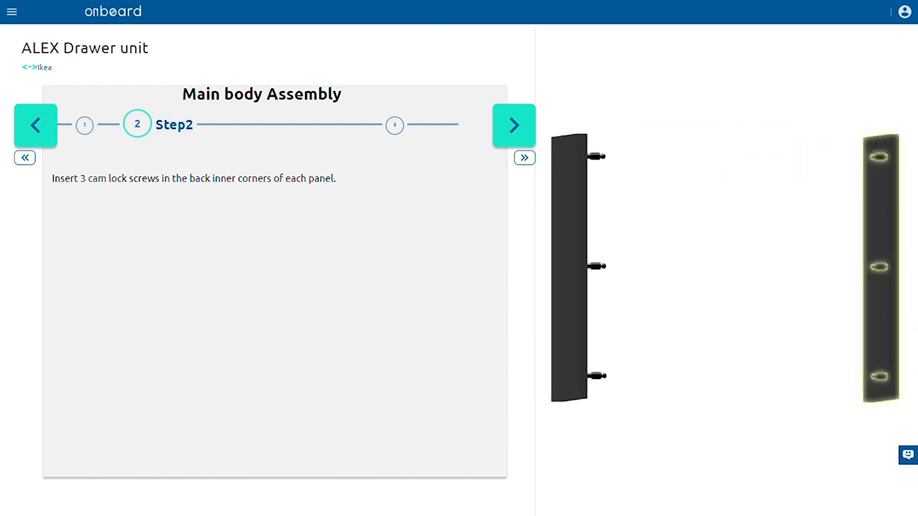
{"action": "left_click", "coordinate": [513, 124]}
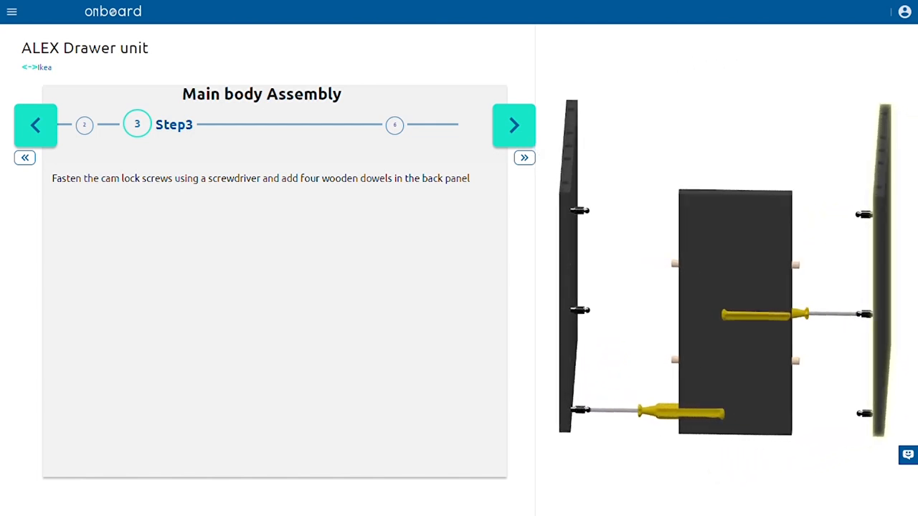
{"action": "left_click", "coordinate": [514, 124]}
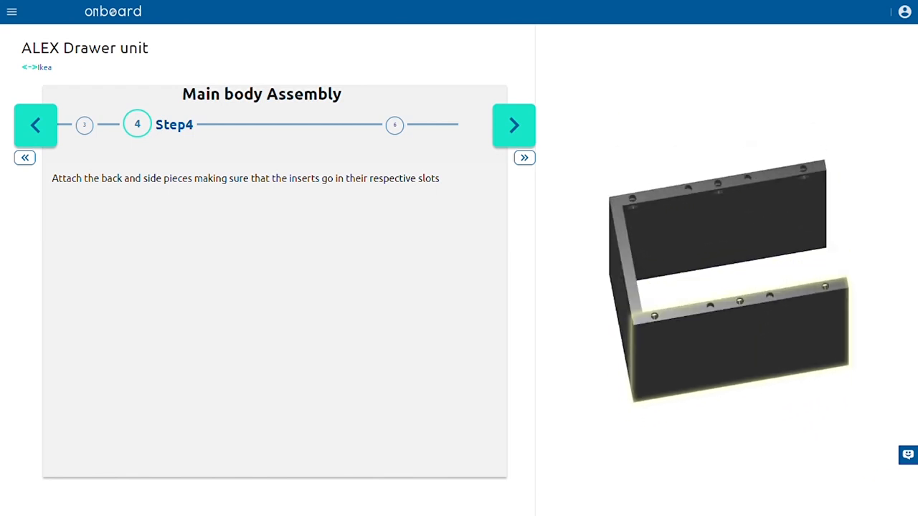
{"action": "left_click_drag", "start_coordinate": [717, 280], "coordinate": [717, 251]}
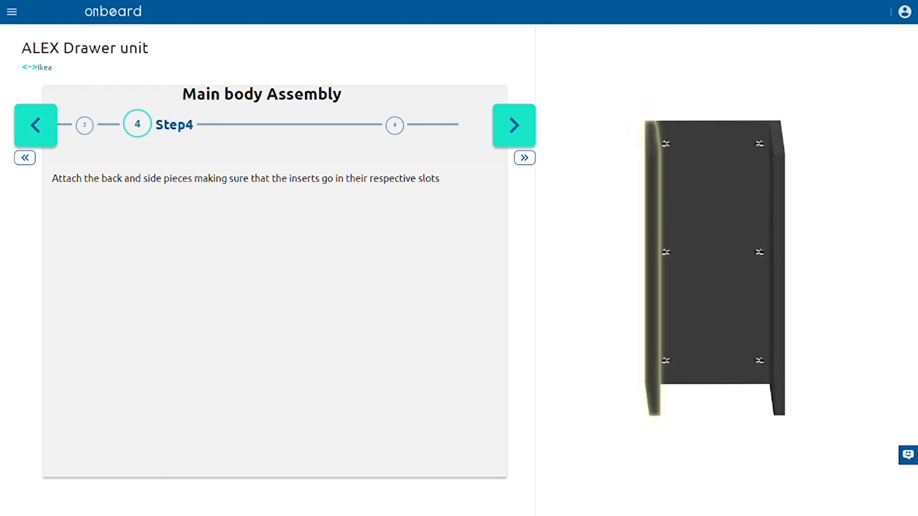
- Continue through the cam lock nut Steps 5 and 6 to Top And bottom Assembly
{"action": "left_click", "coordinate": [513, 125]}
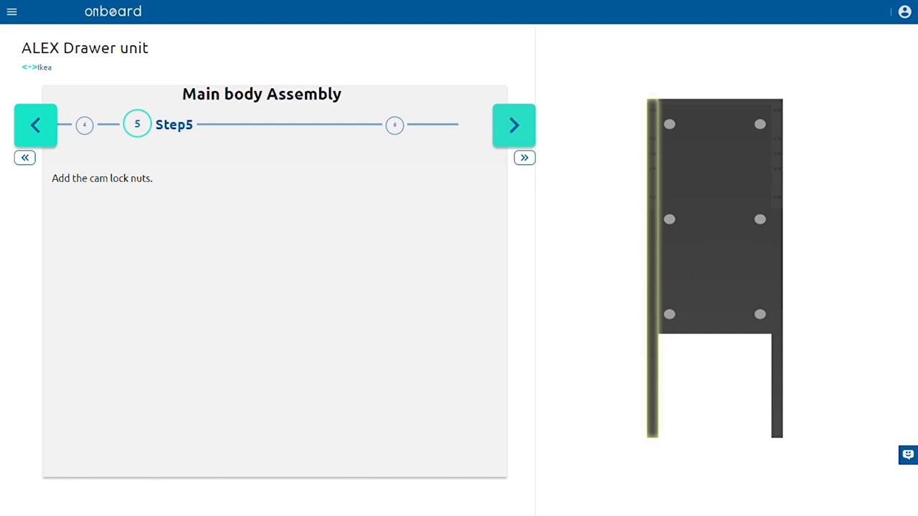
{"action": "left_click", "coordinate": [513, 125]}
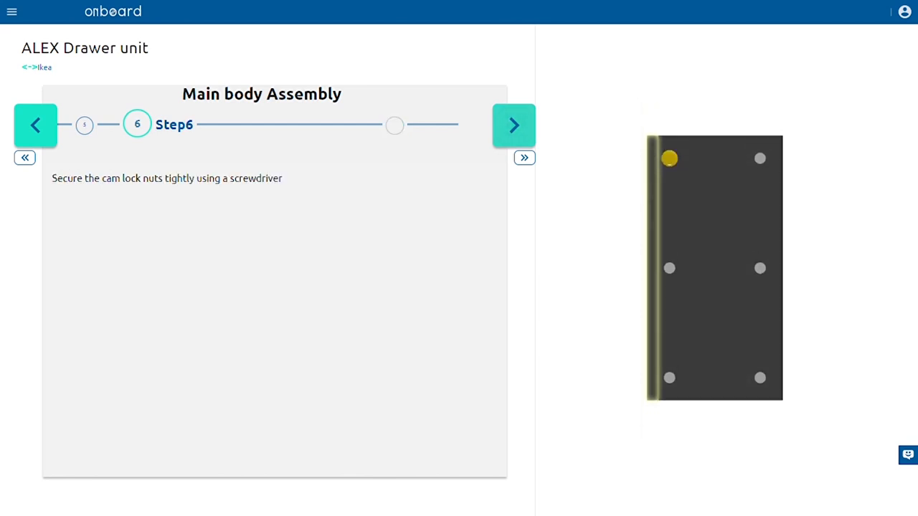
{"action": "left_click", "coordinate": [513, 125]}
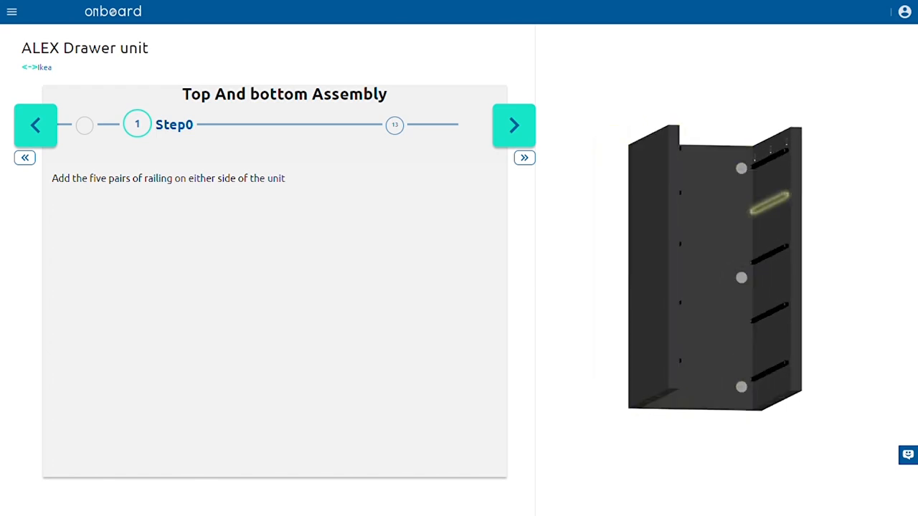
- Step through top cam lock screws, tightening, side dowels and top piece to bottom dowels
{"action": "left_click", "coordinate": [513, 125]}
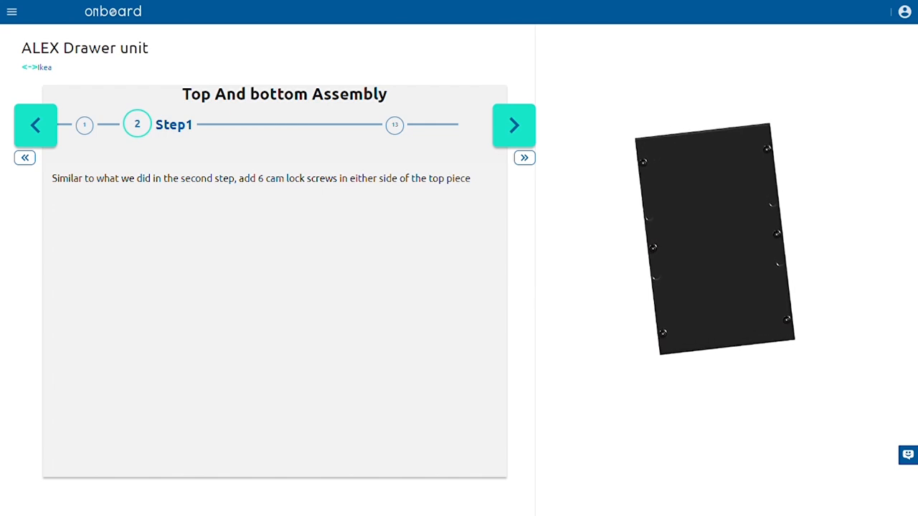
{"action": "left_click", "coordinate": [513, 125]}
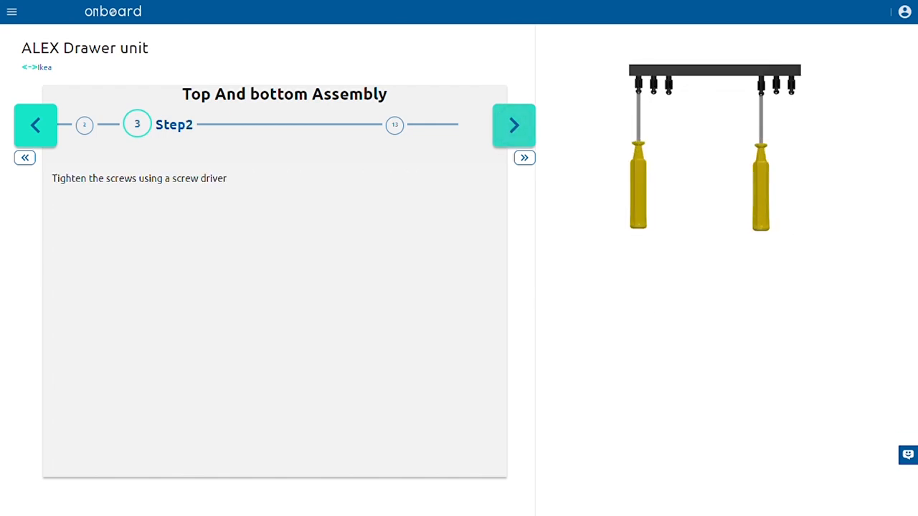
{"action": "left_click", "coordinate": [513, 125]}
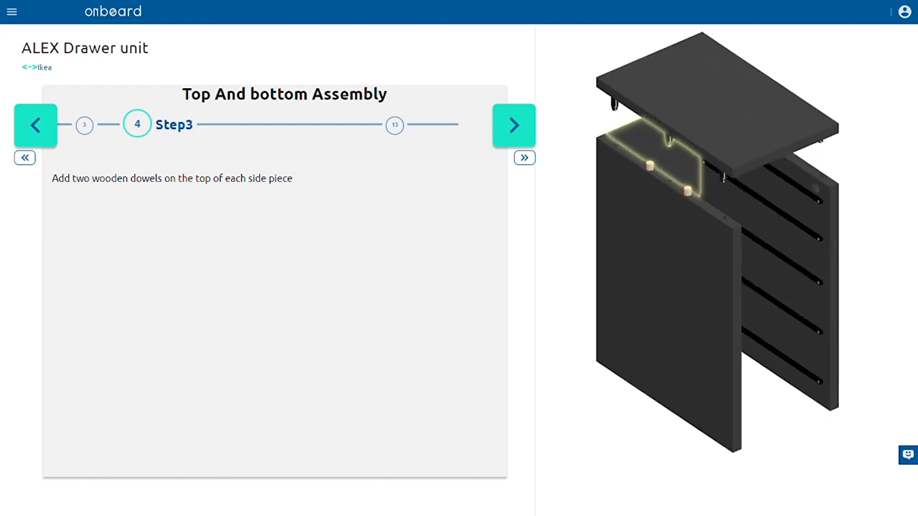
{"action": "left_click", "coordinate": [514, 124]}
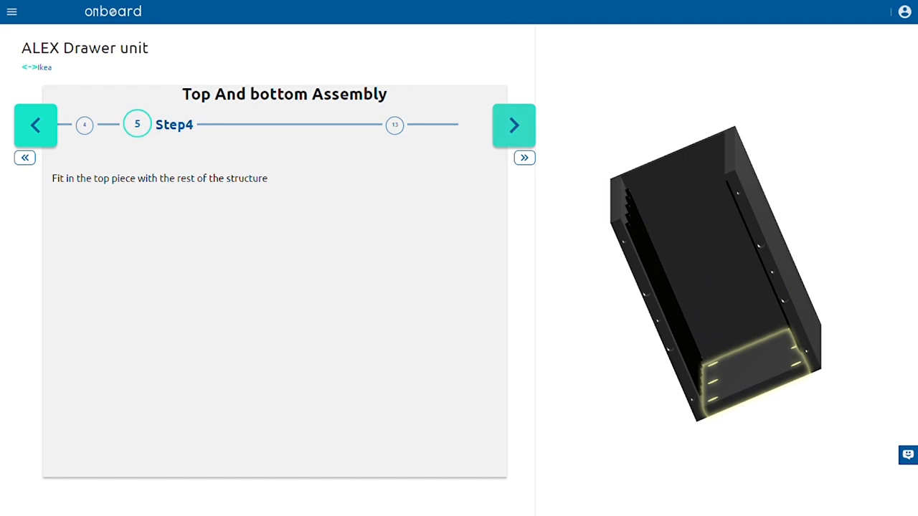
{"action": "left_click", "coordinate": [514, 124]}
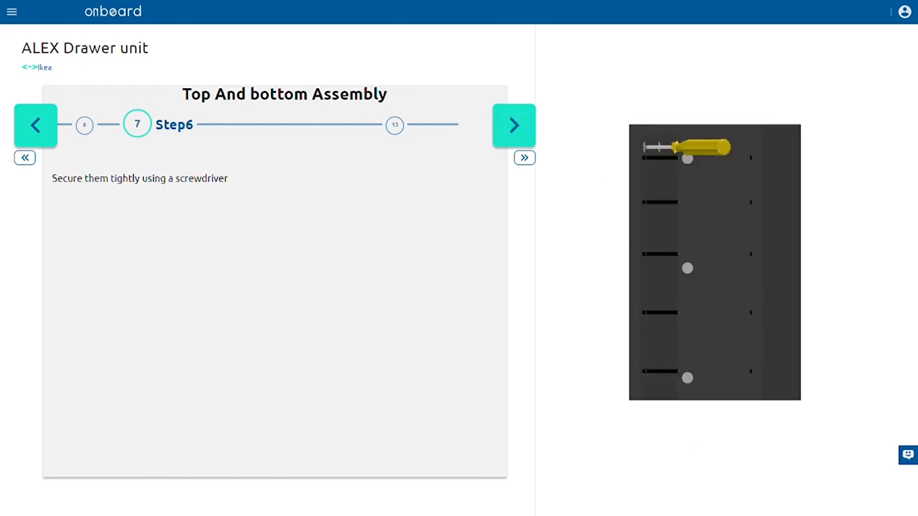
{"action": "left_click", "coordinate": [513, 125]}
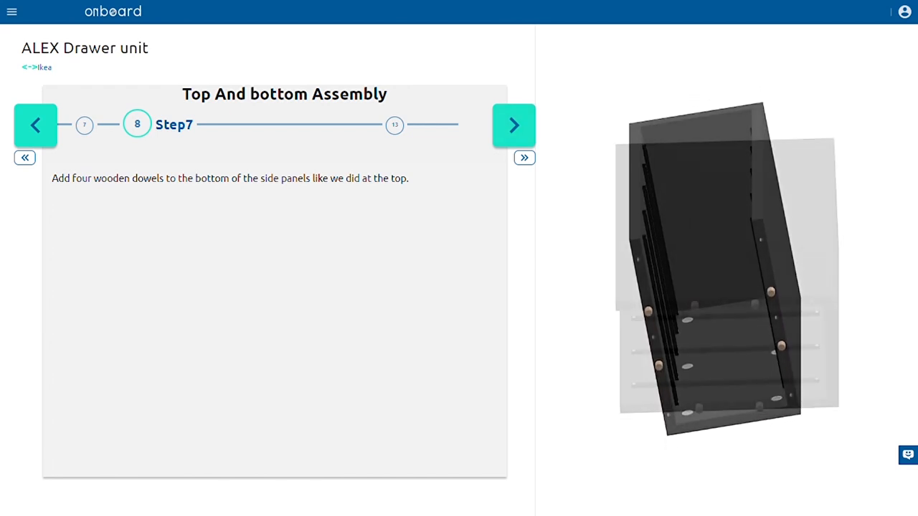
- Step through the bottom piece, 6 bolts, screwdriver securing and feet pages to Almost Done
{"action": "left_click", "coordinate": [513, 125]}
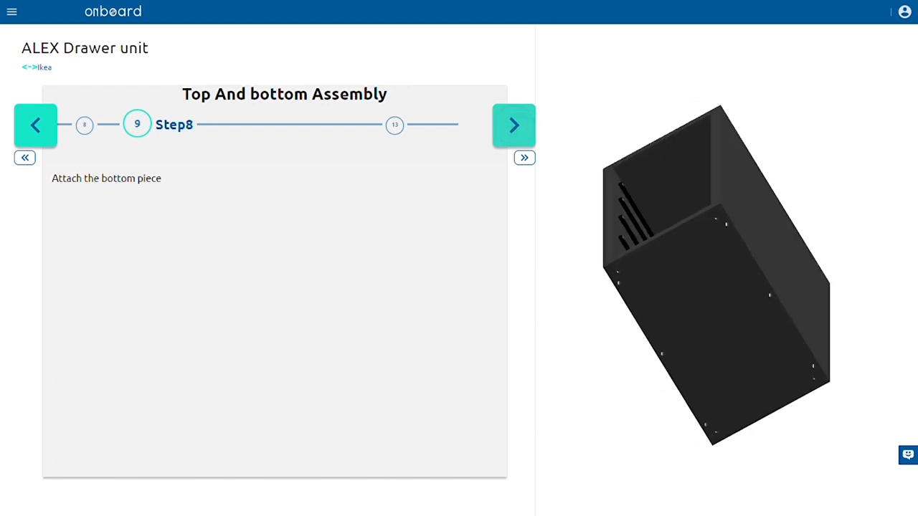
{"action": "left_click", "coordinate": [513, 125]}
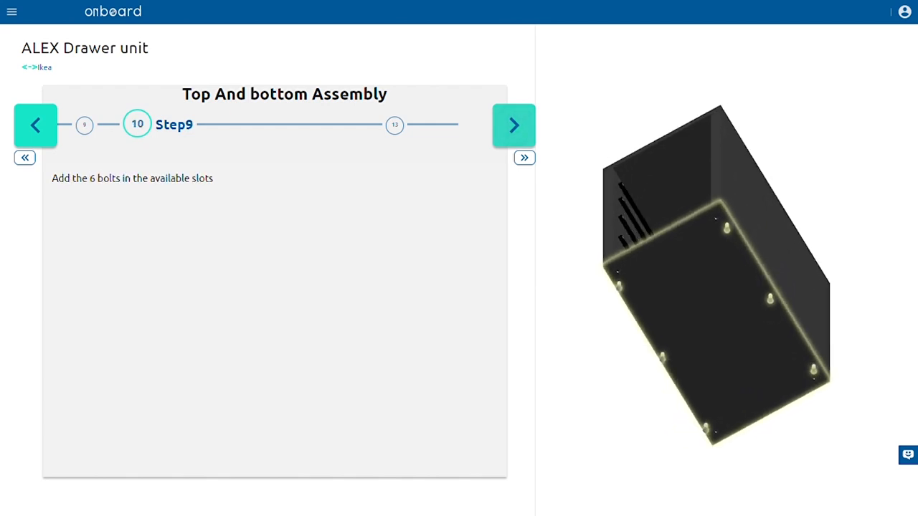
{"action": "left_click", "coordinate": [514, 124]}
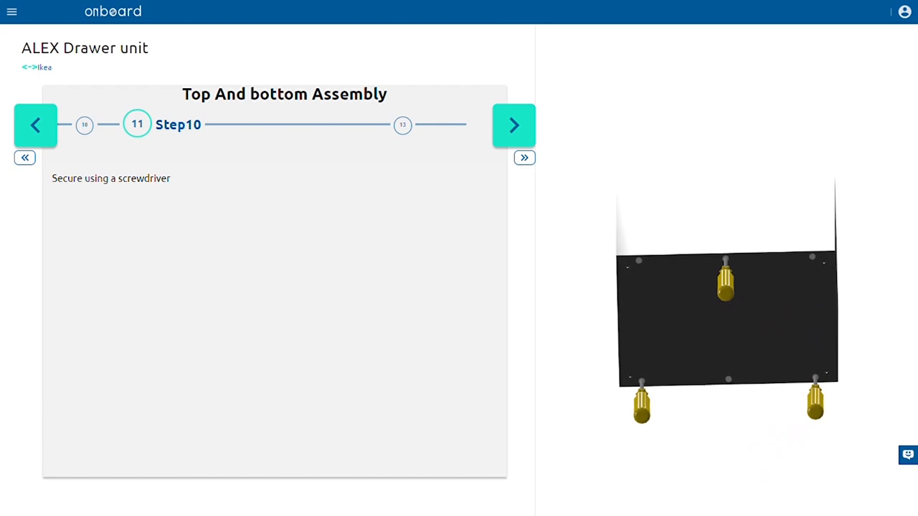
{"action": "left_click", "coordinate": [513, 125]}
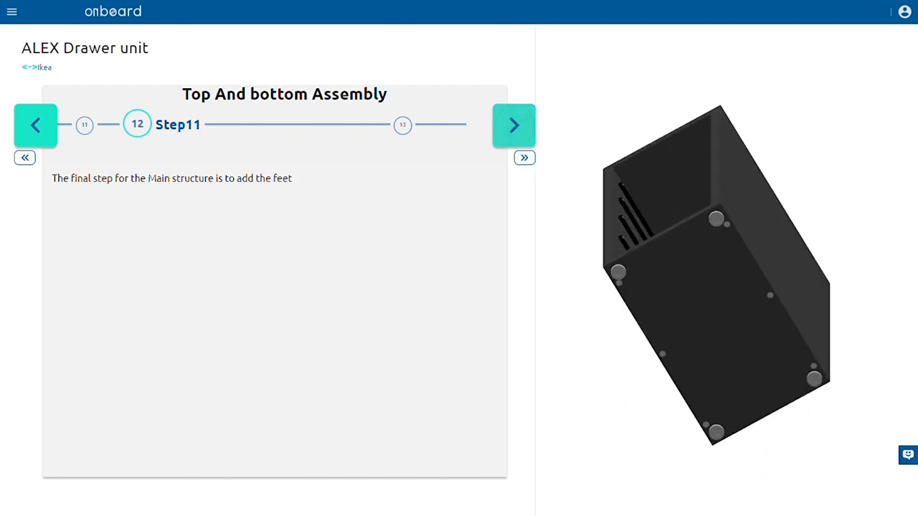
{"action": "left_click", "coordinate": [513, 125]}
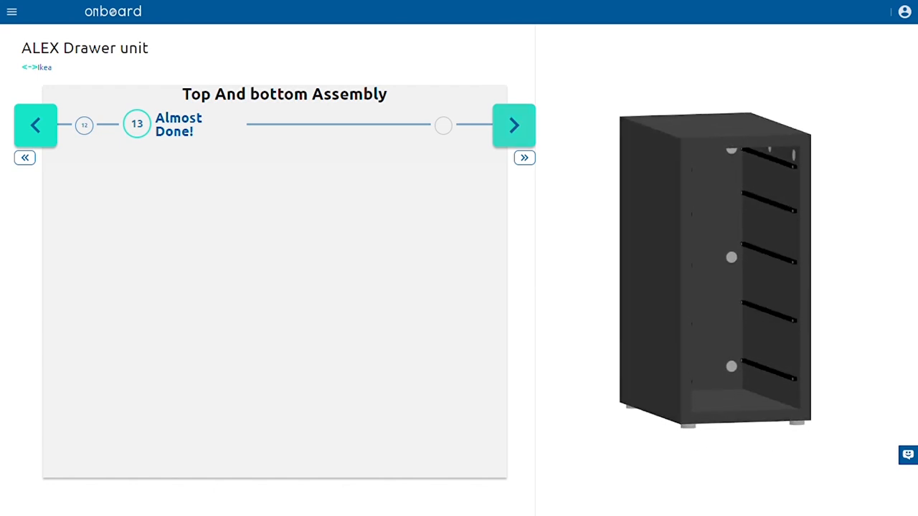
- Step through cam lock screws, dowels, front-side joining and cam lock nuts to drawer Step5
{"action": "left_click", "coordinate": [513, 125]}
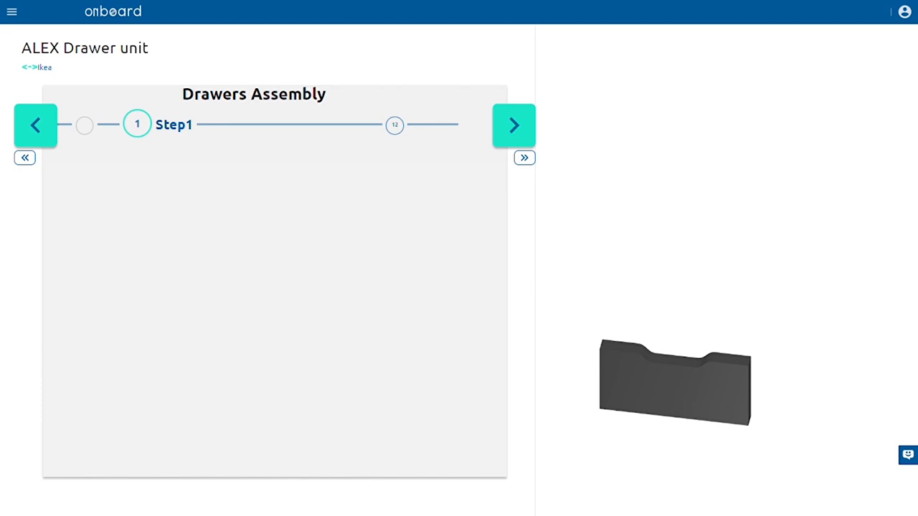
{"action": "left_click", "coordinate": [513, 125]}
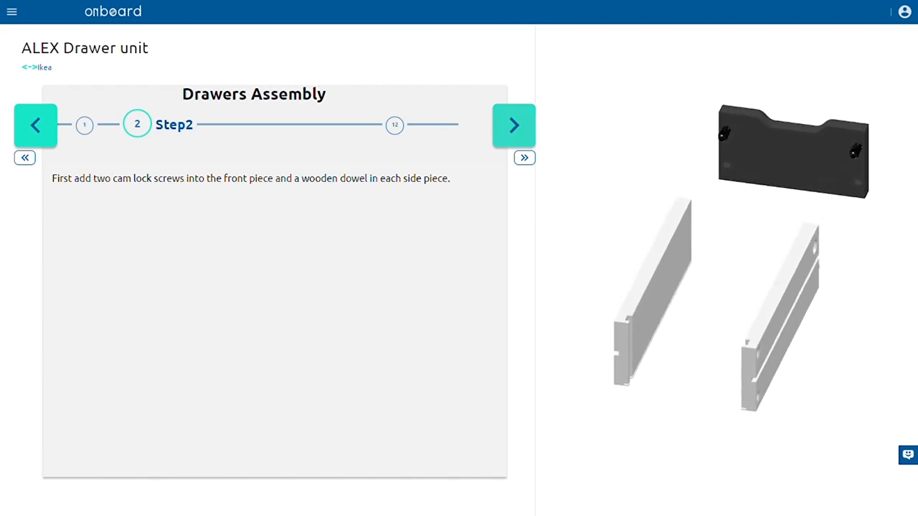
{"action": "left_click", "coordinate": [513, 125]}
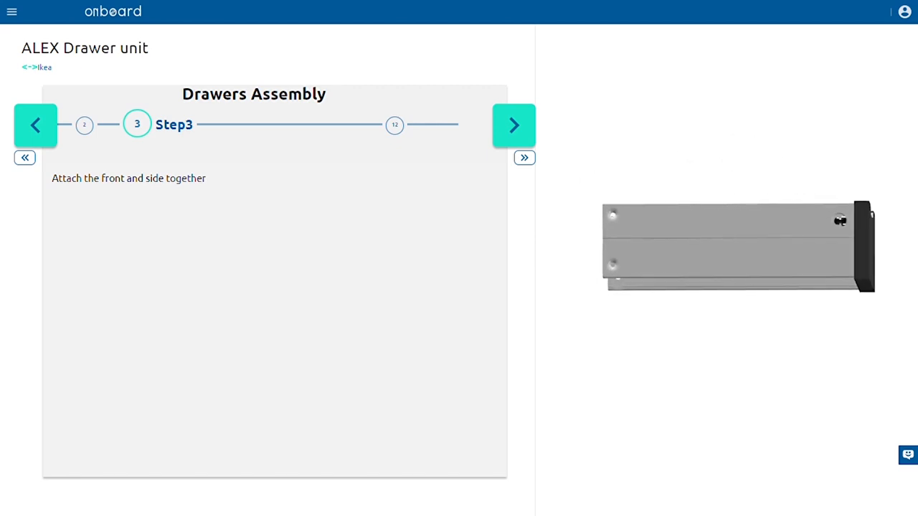
{"action": "left_click", "coordinate": [514, 125]}
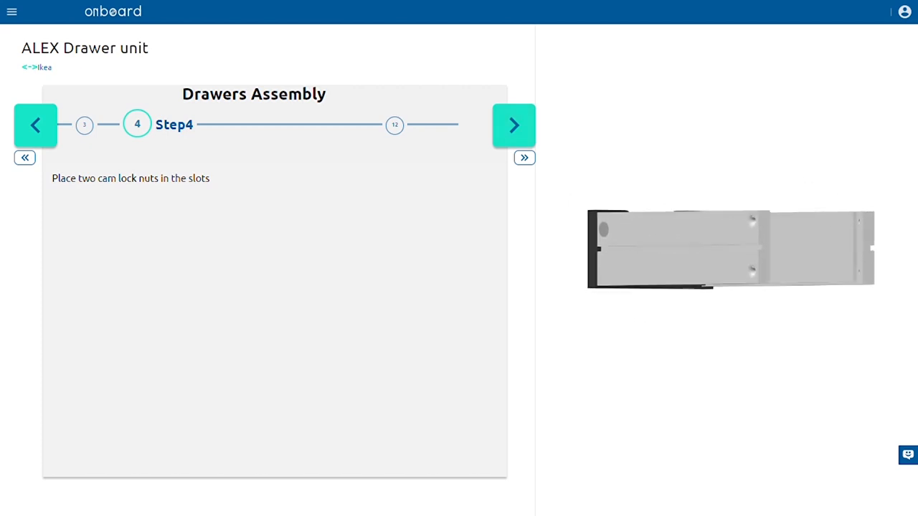
{"action": "left_click", "coordinate": [513, 125]}
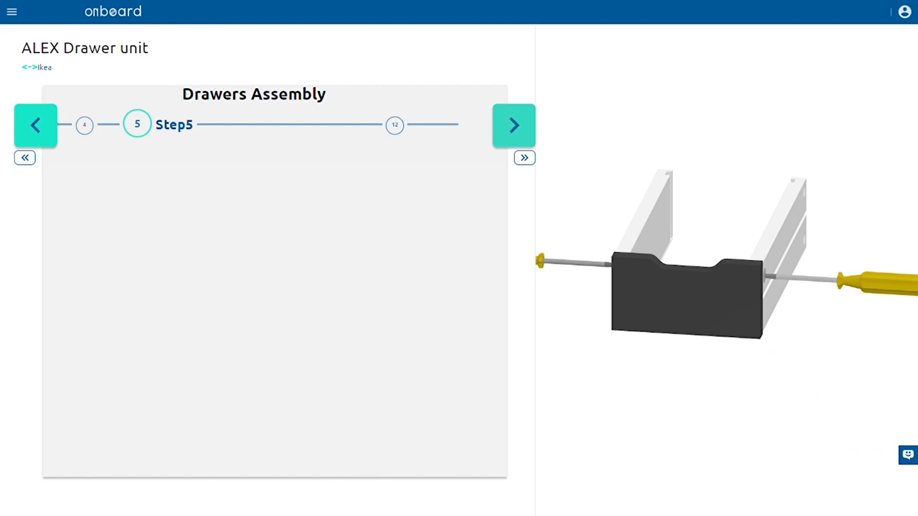
- Step through drawer bottom, back panel, 4 bolts and Done to step 10
{"action": "left_click", "coordinate": [513, 124]}
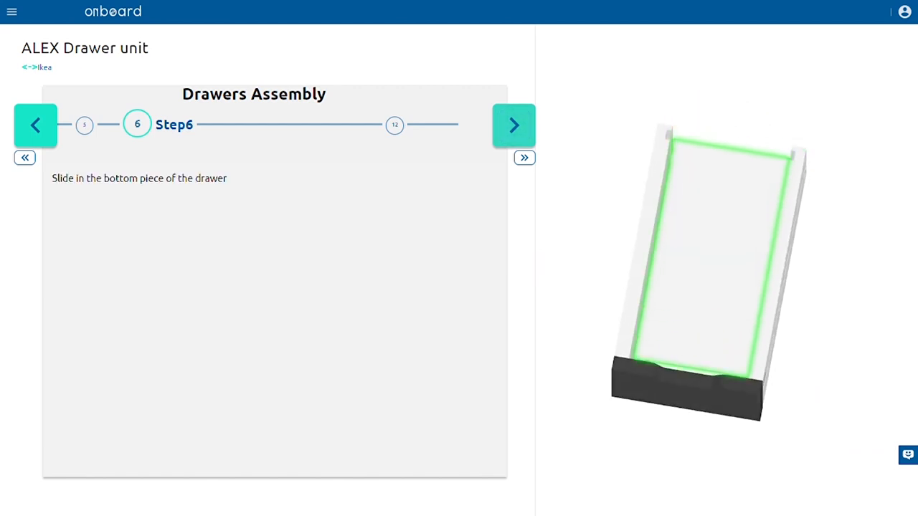
{"action": "left_click", "coordinate": [513, 124]}
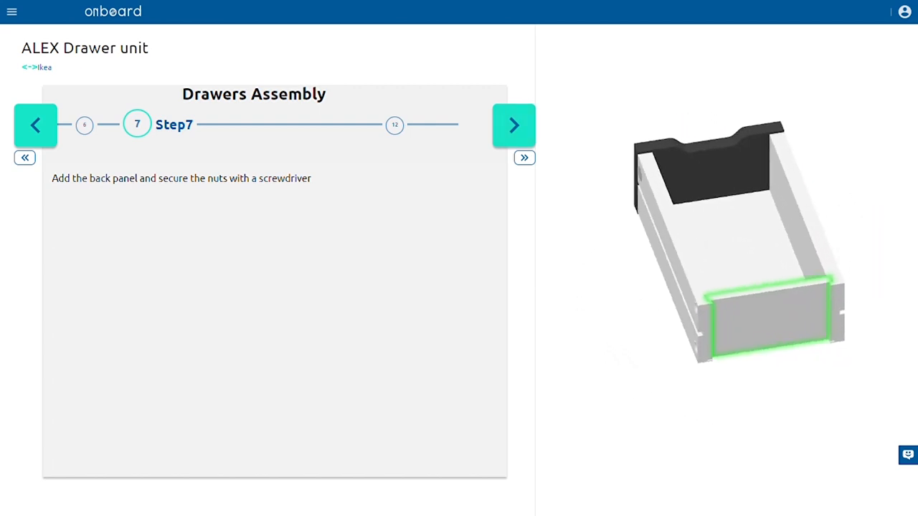
{"action": "left_click", "coordinate": [513, 125]}
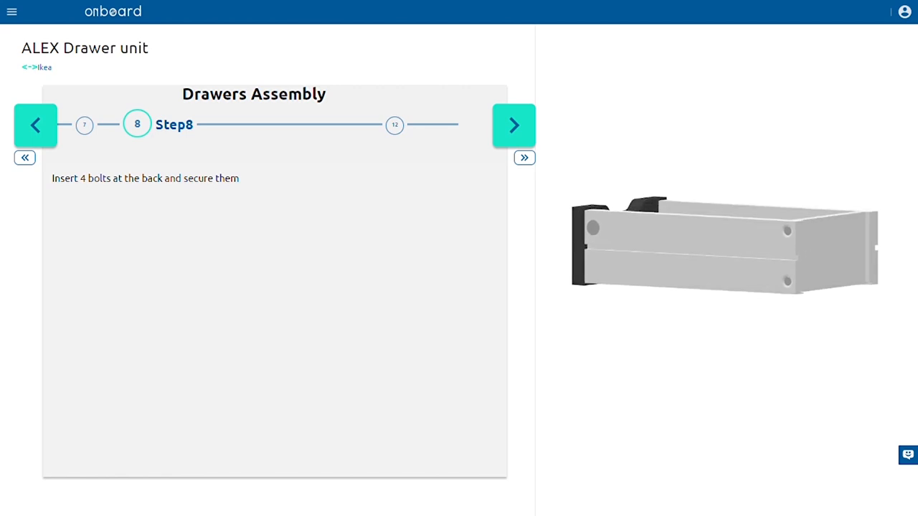
{"action": "left_click", "coordinate": [513, 125]}
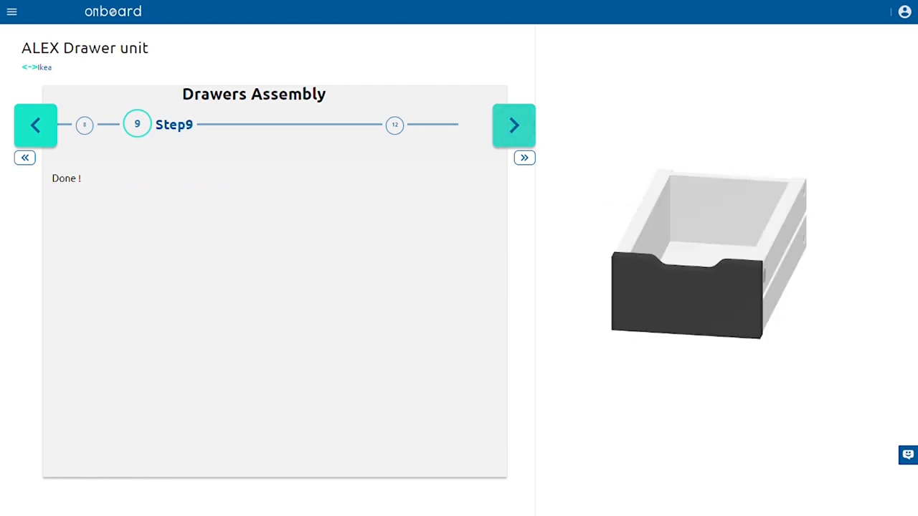
{"action": "left_click", "coordinate": [514, 124]}
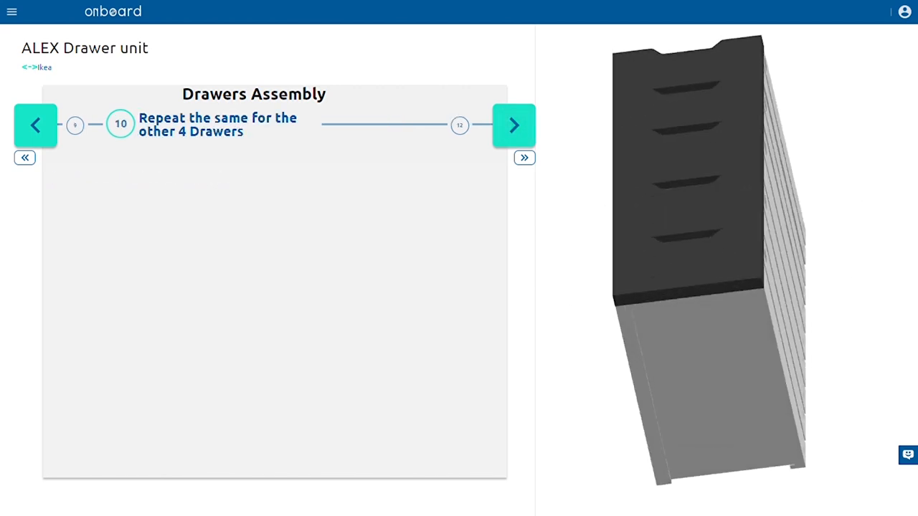